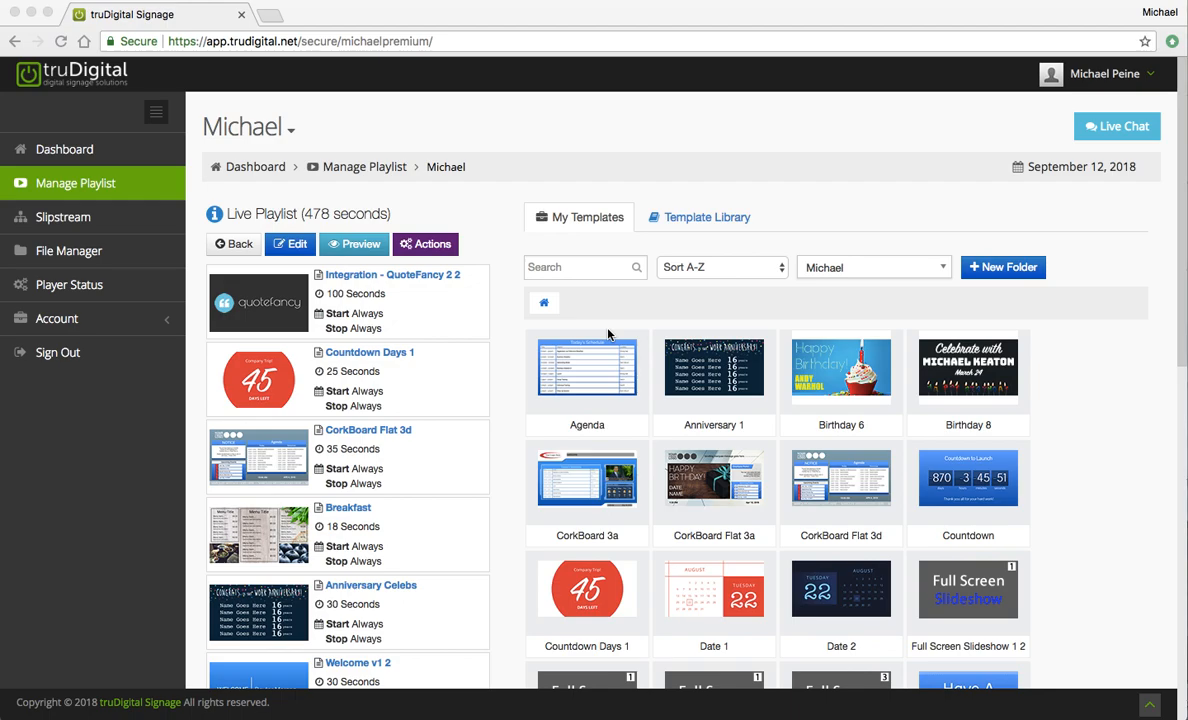
pyautogui.moveTo(126, 196)
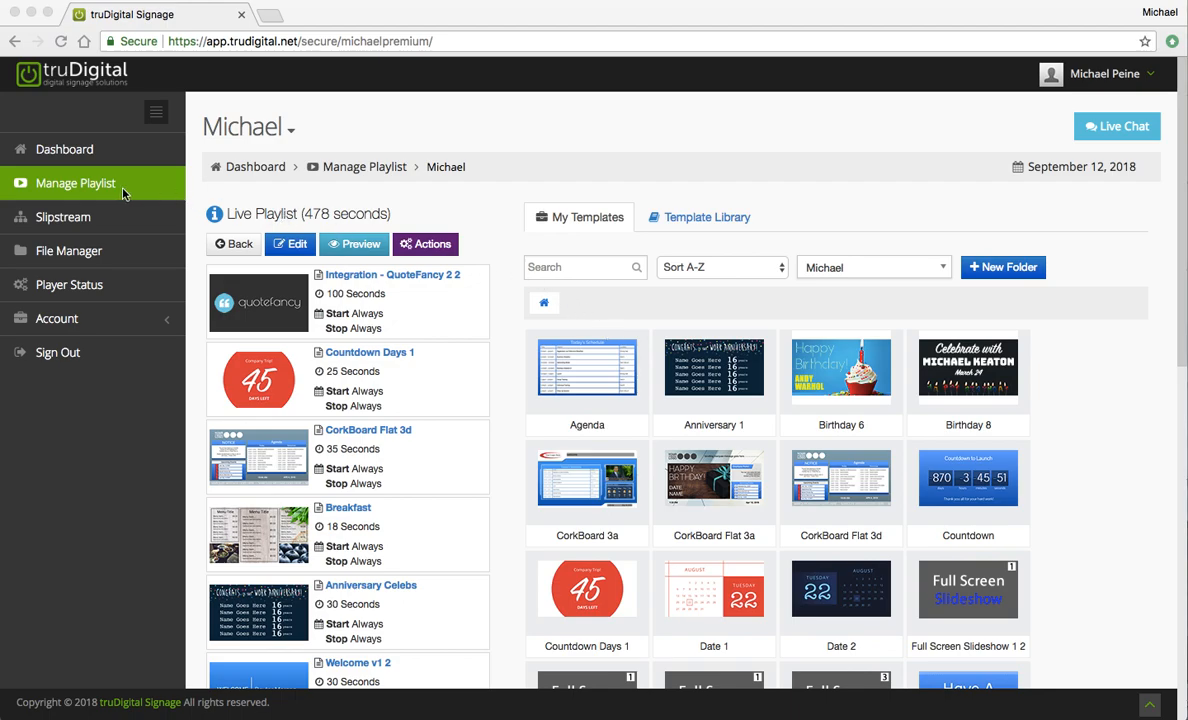
pyautogui.moveTo(310, 178)
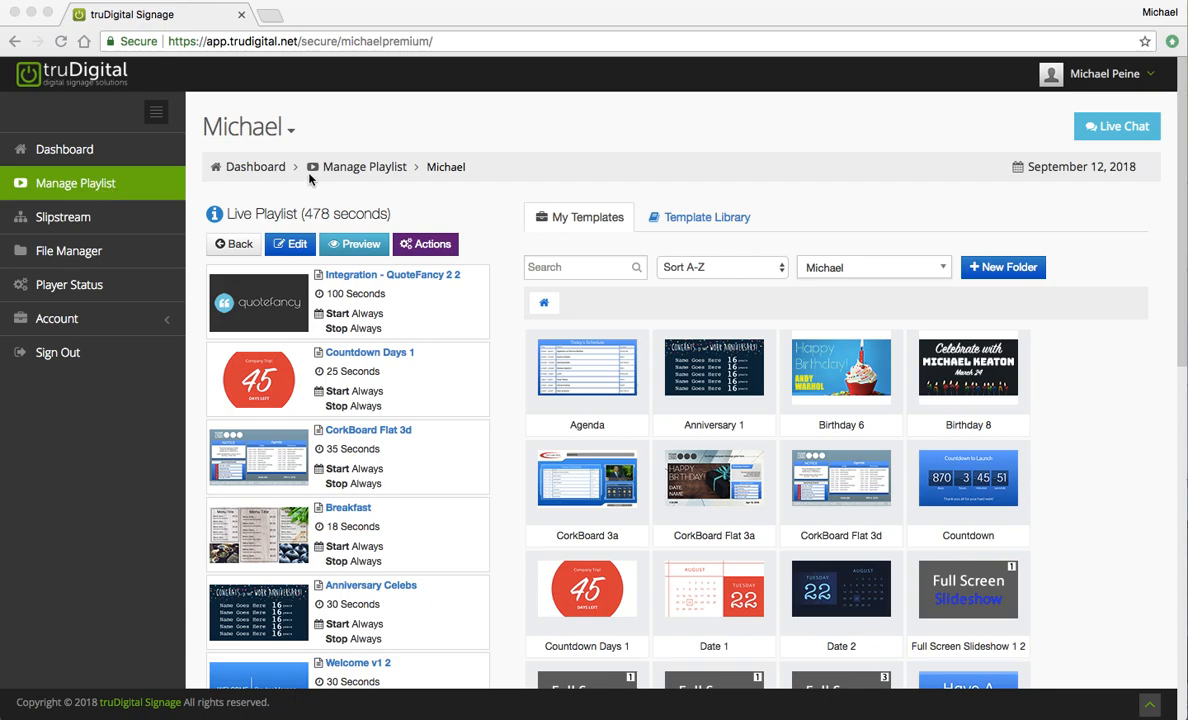
pyautogui.moveTo(428, 160)
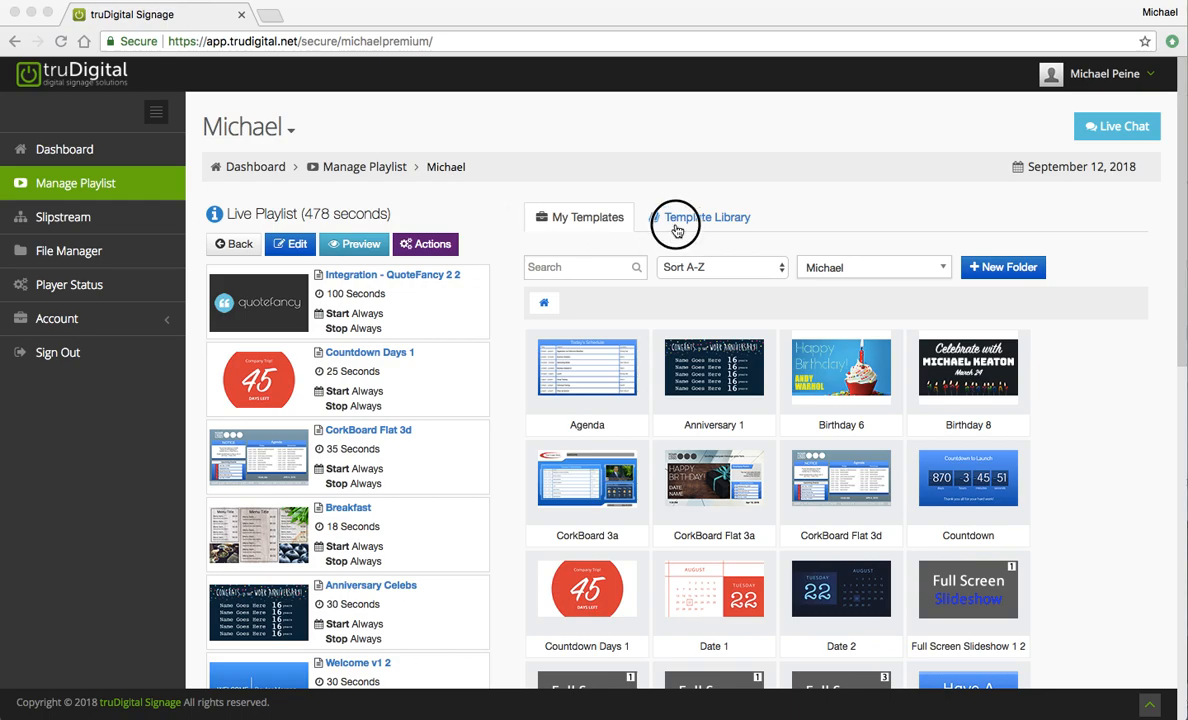
# - Show the Template Library and scroll to the Clock 1 and Clock 2 thumbnails
pyautogui.click(676, 228)
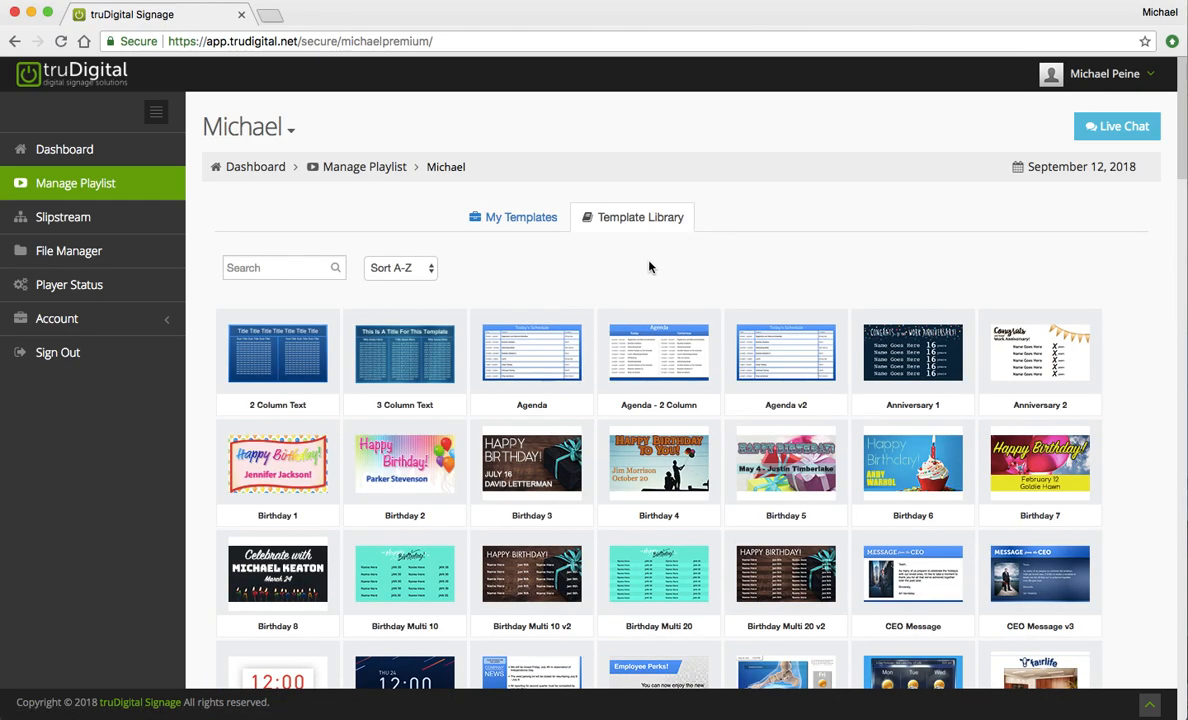
pyautogui.scroll(-3)
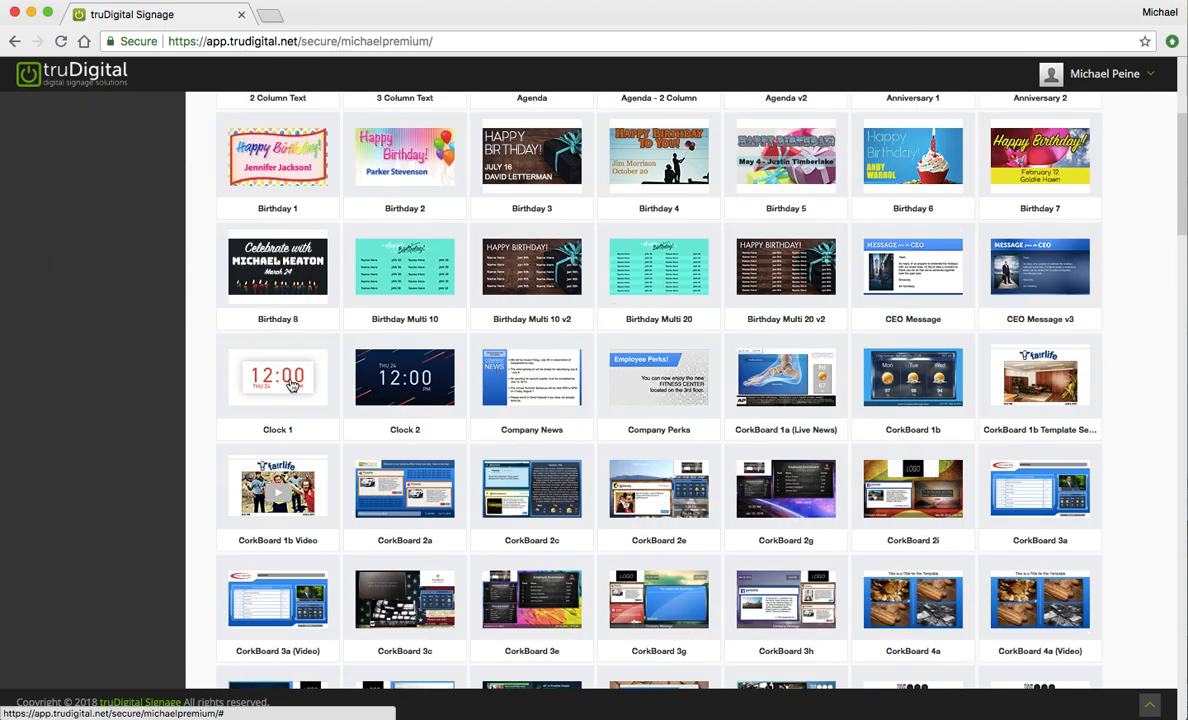
pyautogui.moveTo(292, 390)
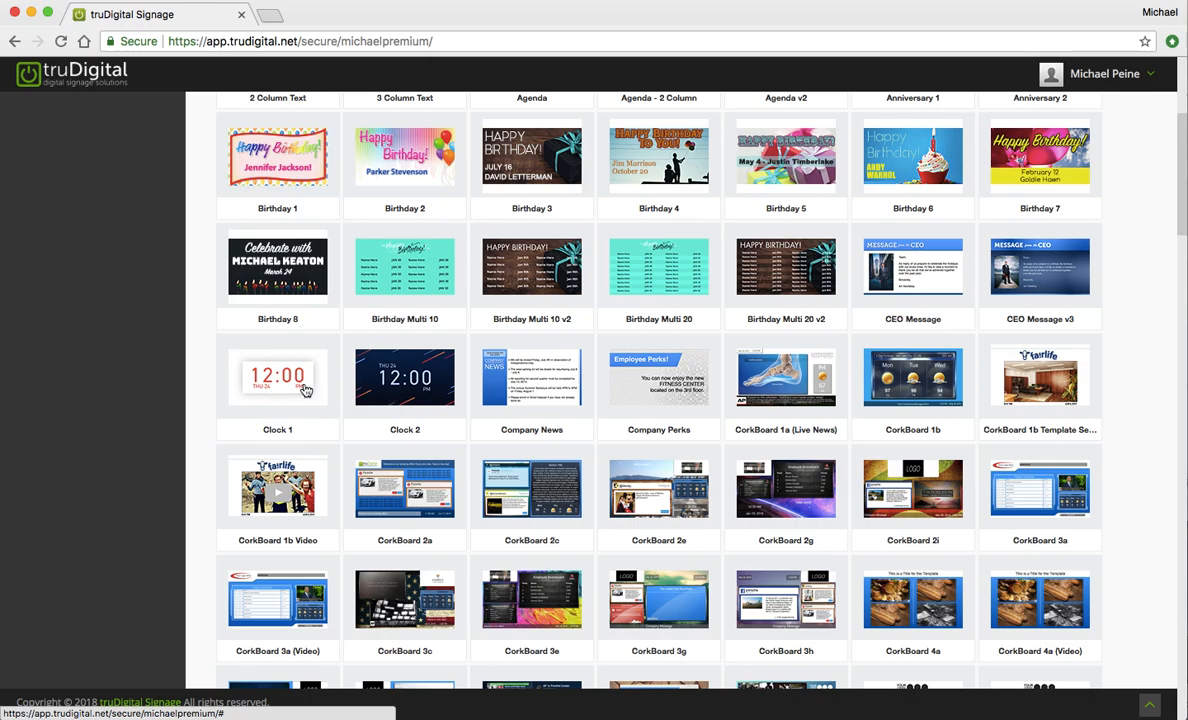
pyautogui.moveTo(276, 376)
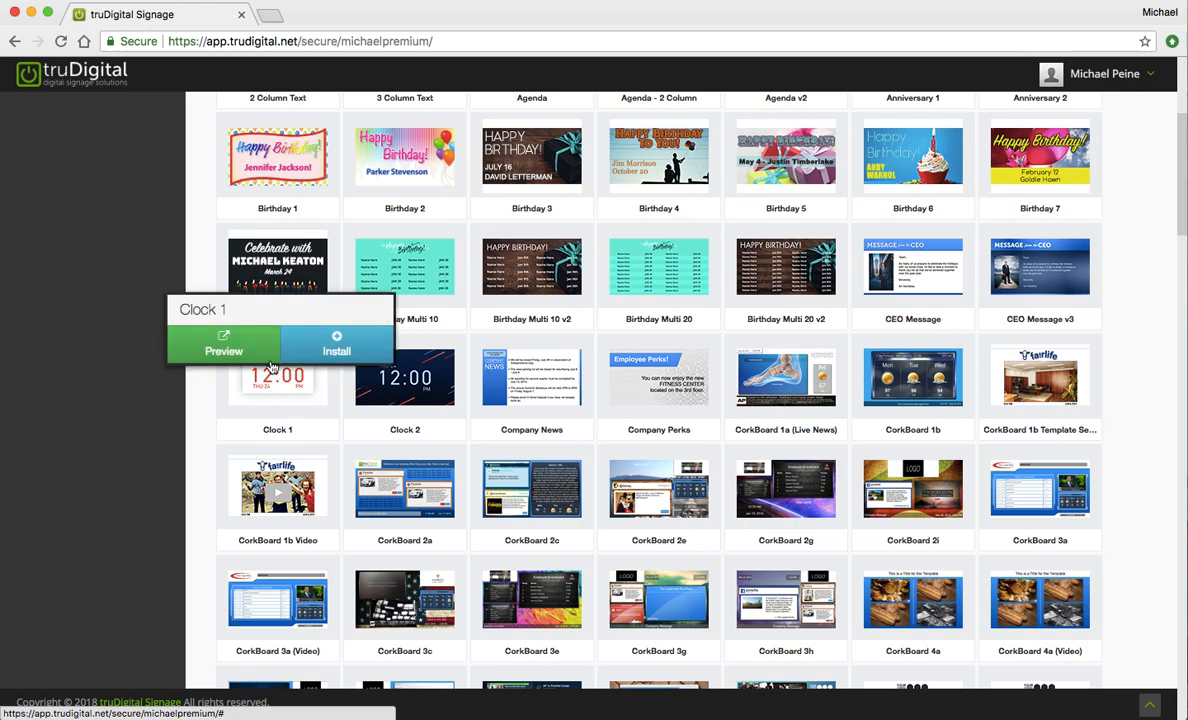
pyautogui.click(224, 344)
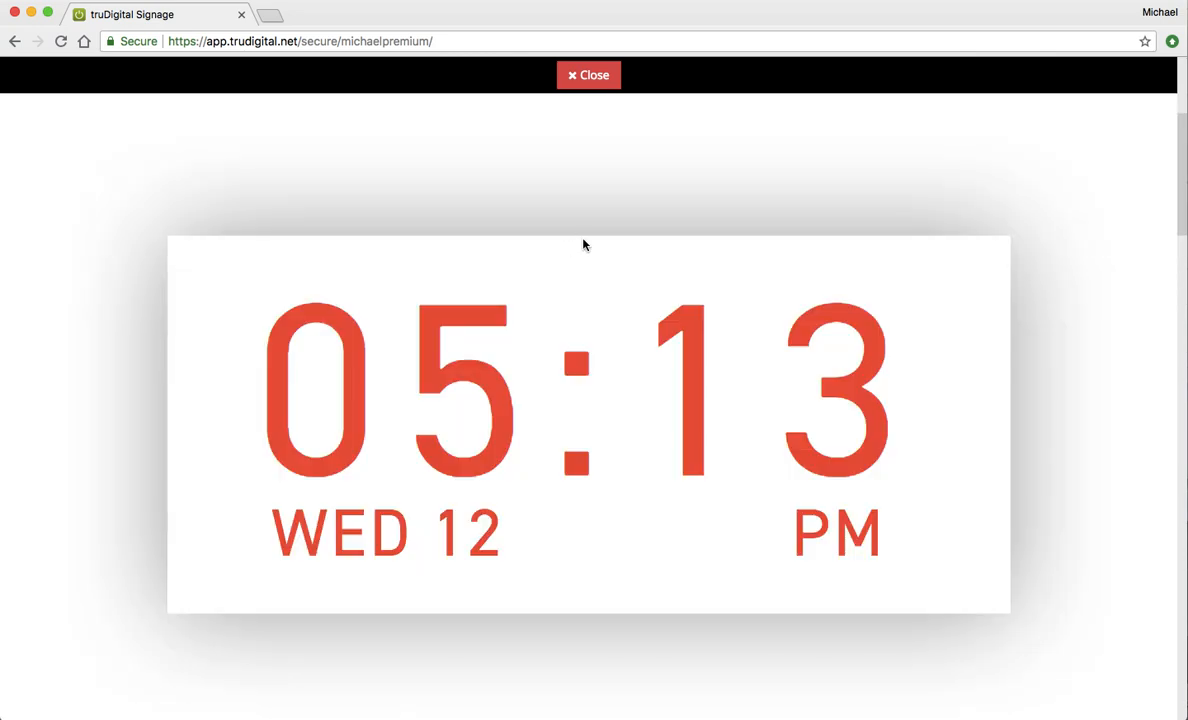
pyautogui.click(590, 78)
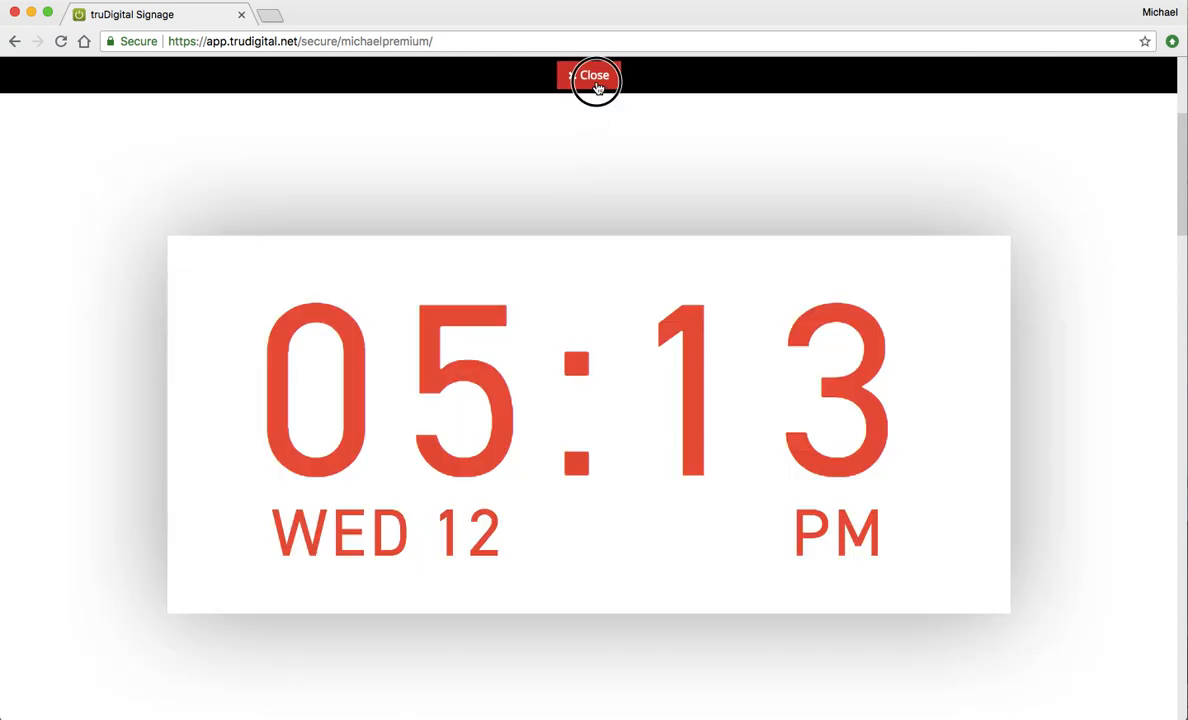
pyautogui.click(592, 76)
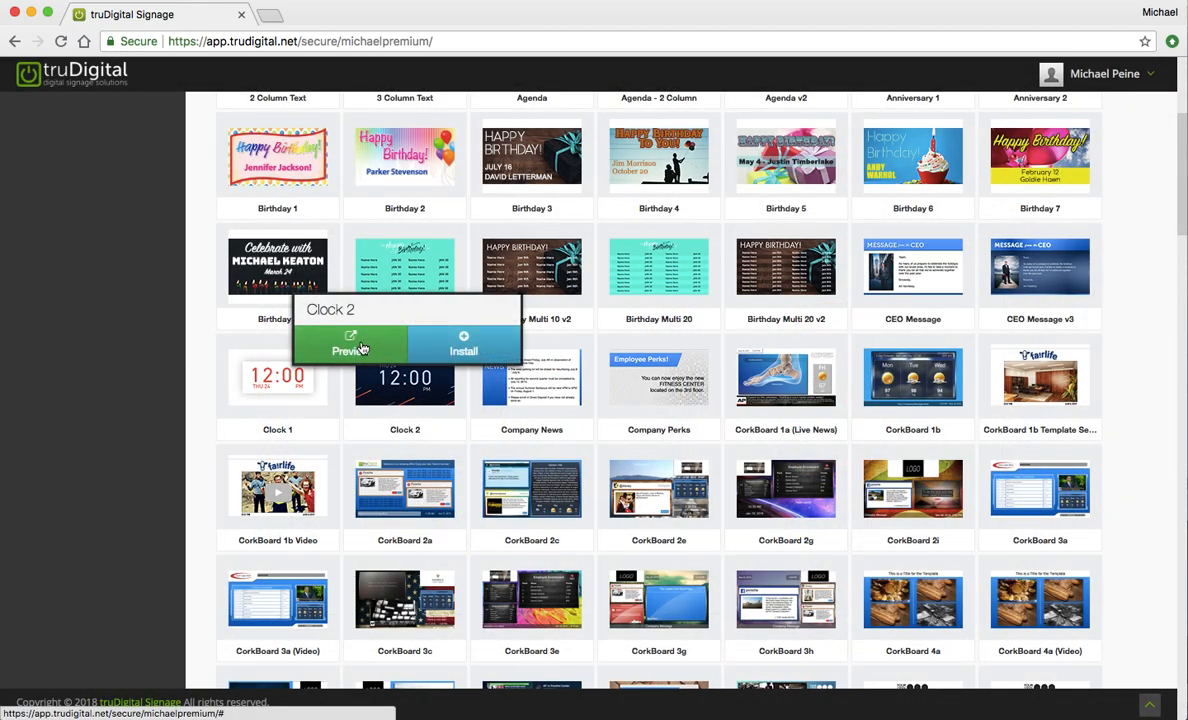
pyautogui.click(352, 344)
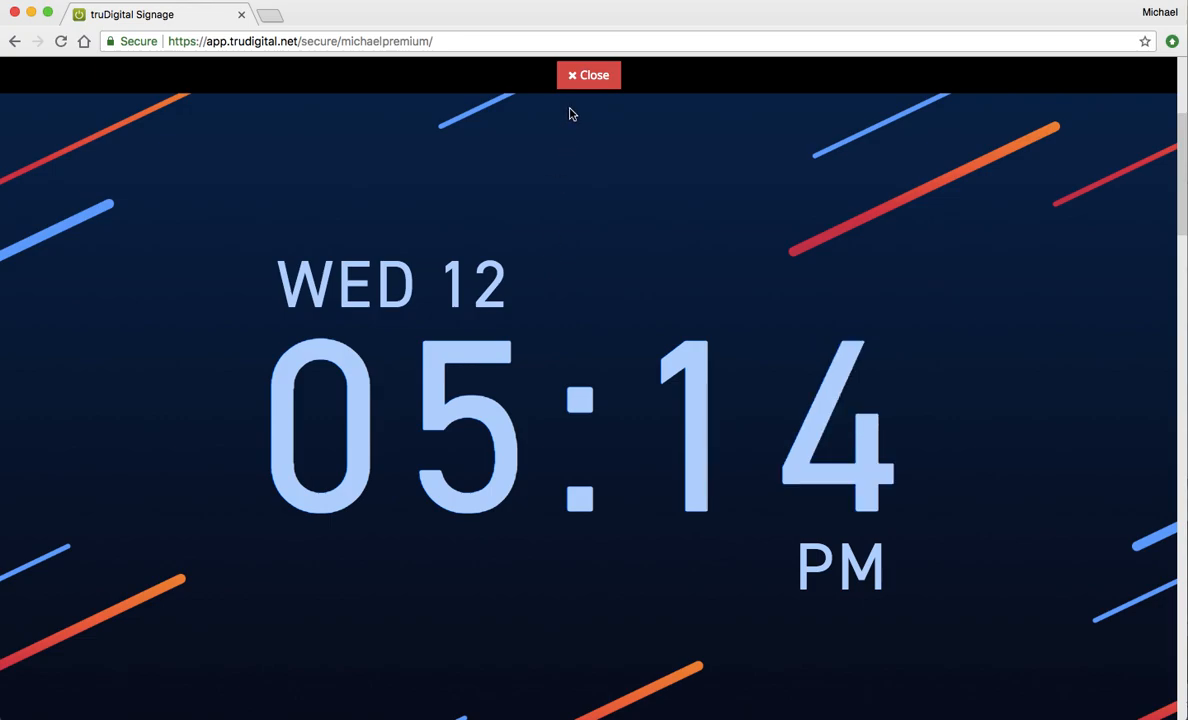
pyautogui.moveTo(590, 80)
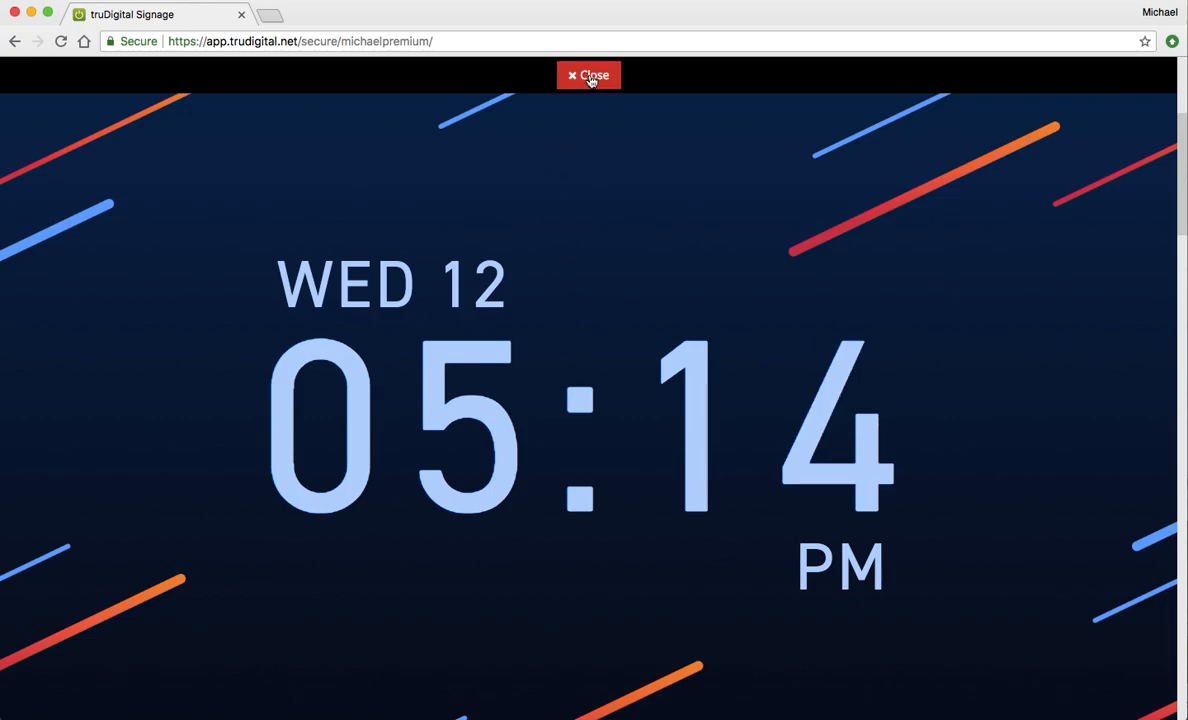
pyautogui.click(588, 76)
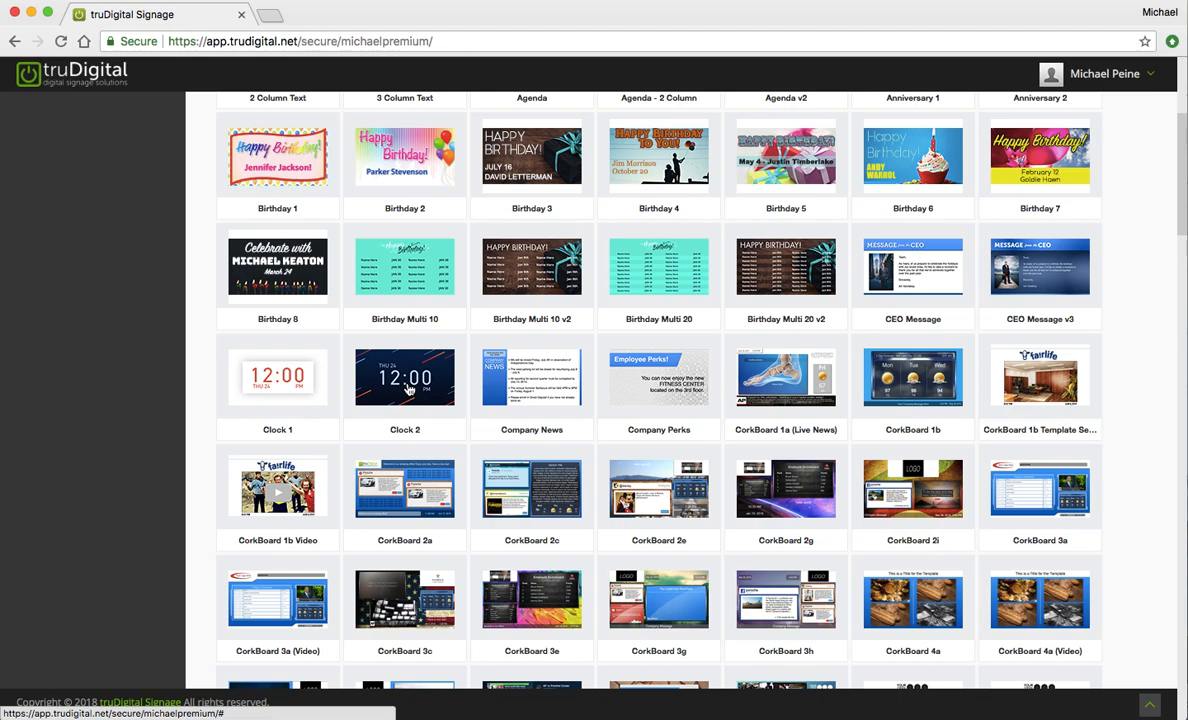
# - Install the Clock 2 template, adding Clock 2 2 to My Templates
pyautogui.click(404, 376)
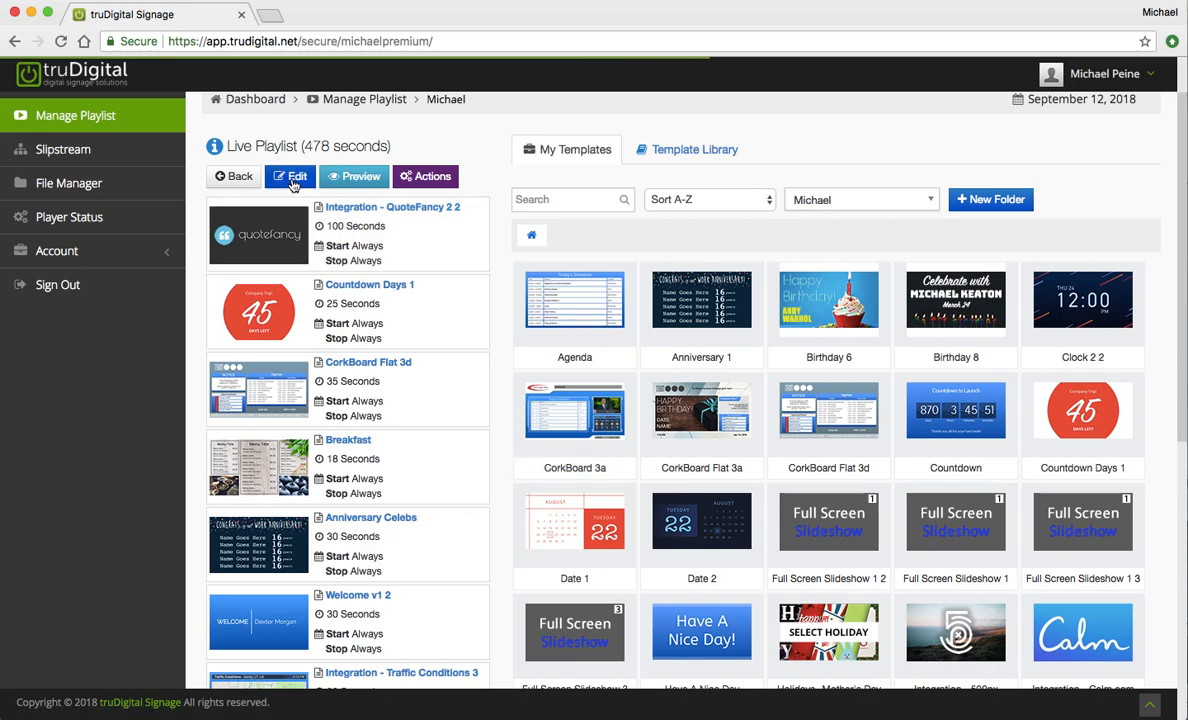
# - Edit the live playlist, give Clock 2 2 a 25-second duration, save and confirm
pyautogui.click(288, 176)
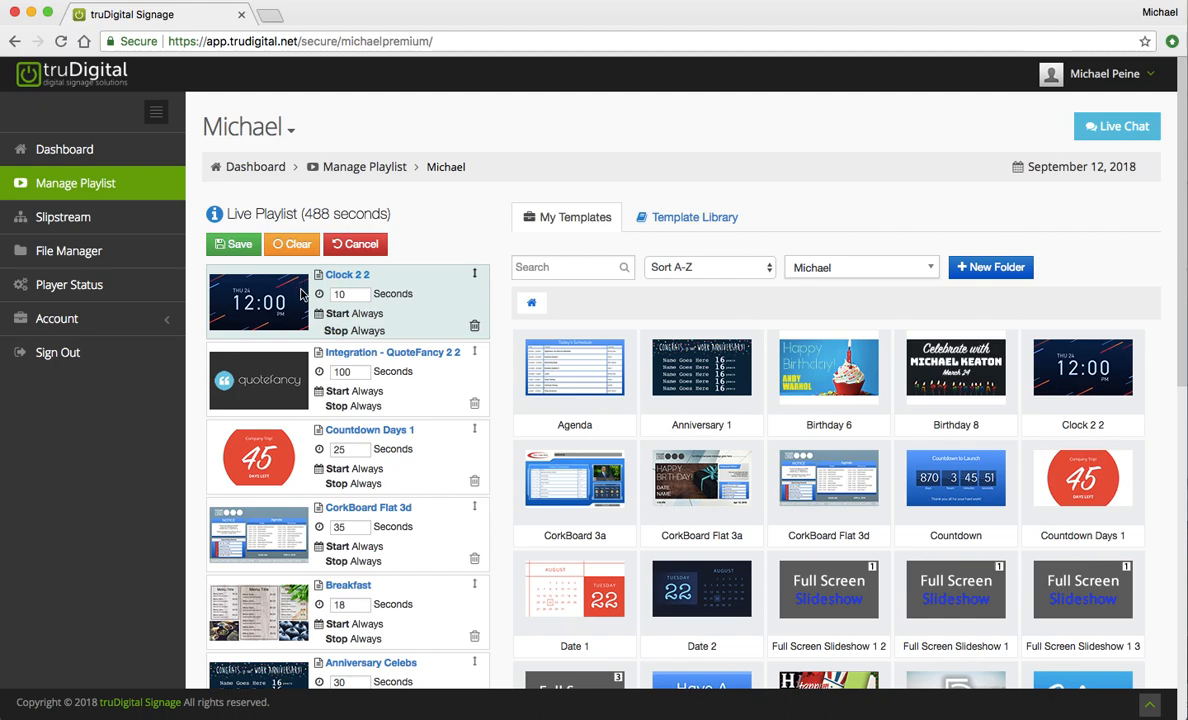
pyautogui.moveTo(348, 292)
pyautogui.write('2')
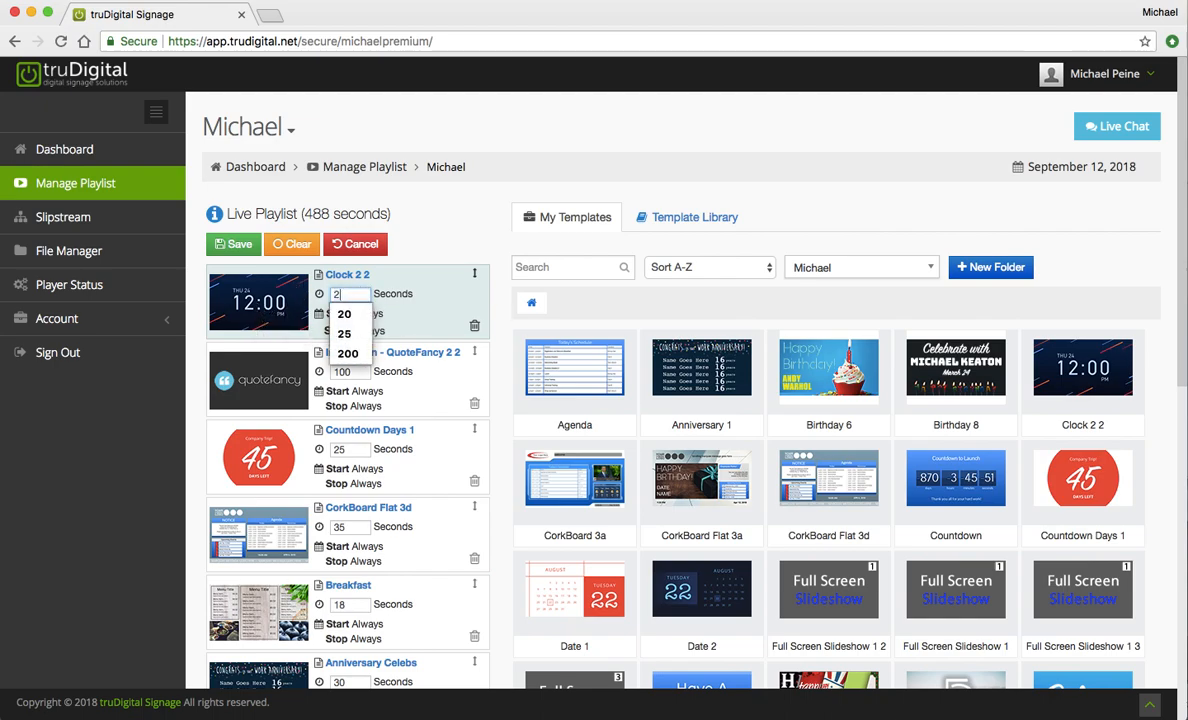
pyautogui.click(344, 332)
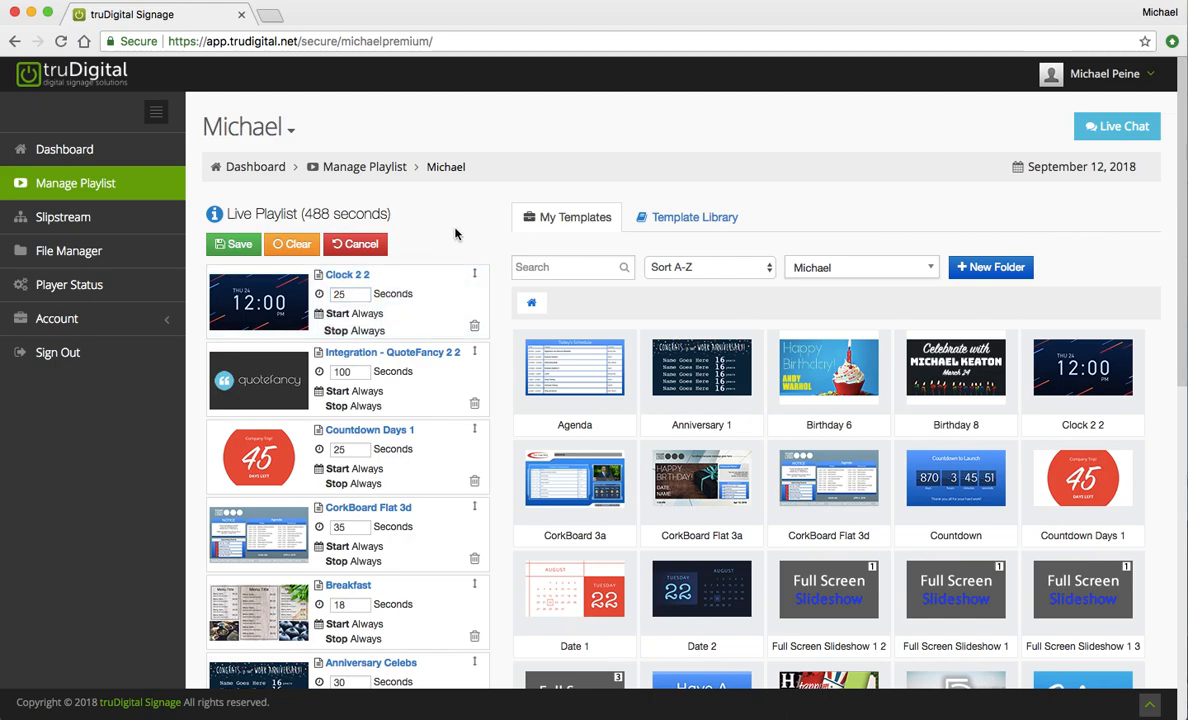
pyautogui.click(232, 244)
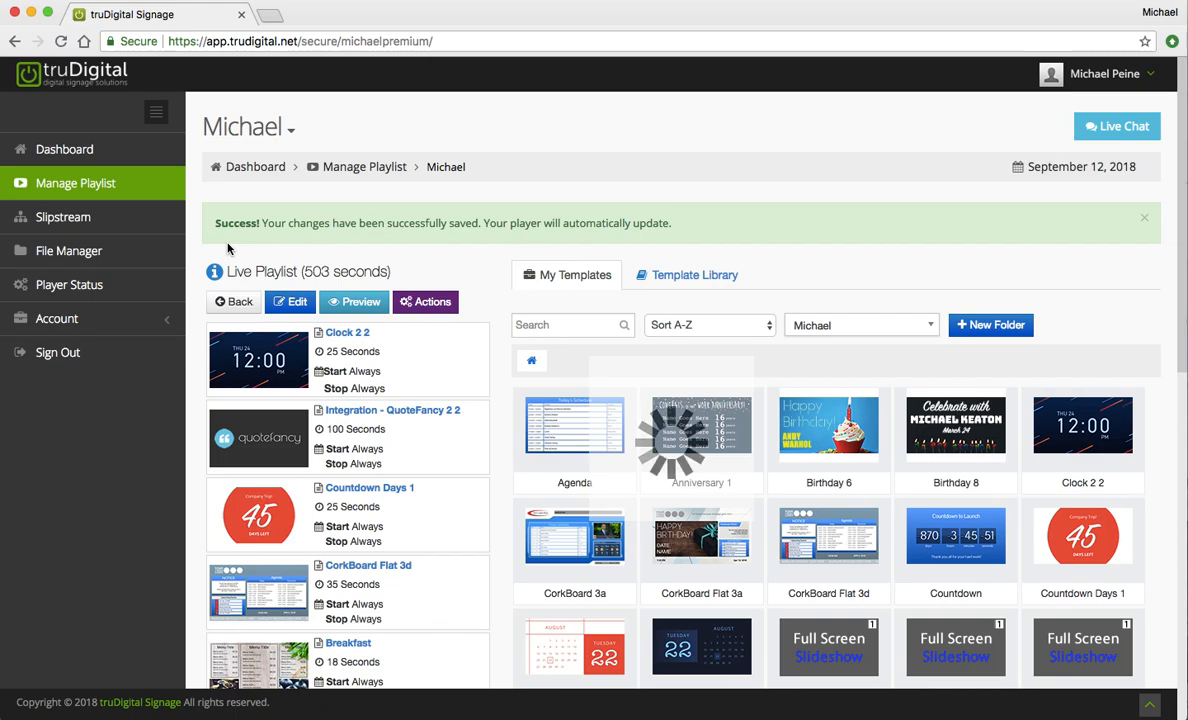
pyautogui.click(1144, 218)
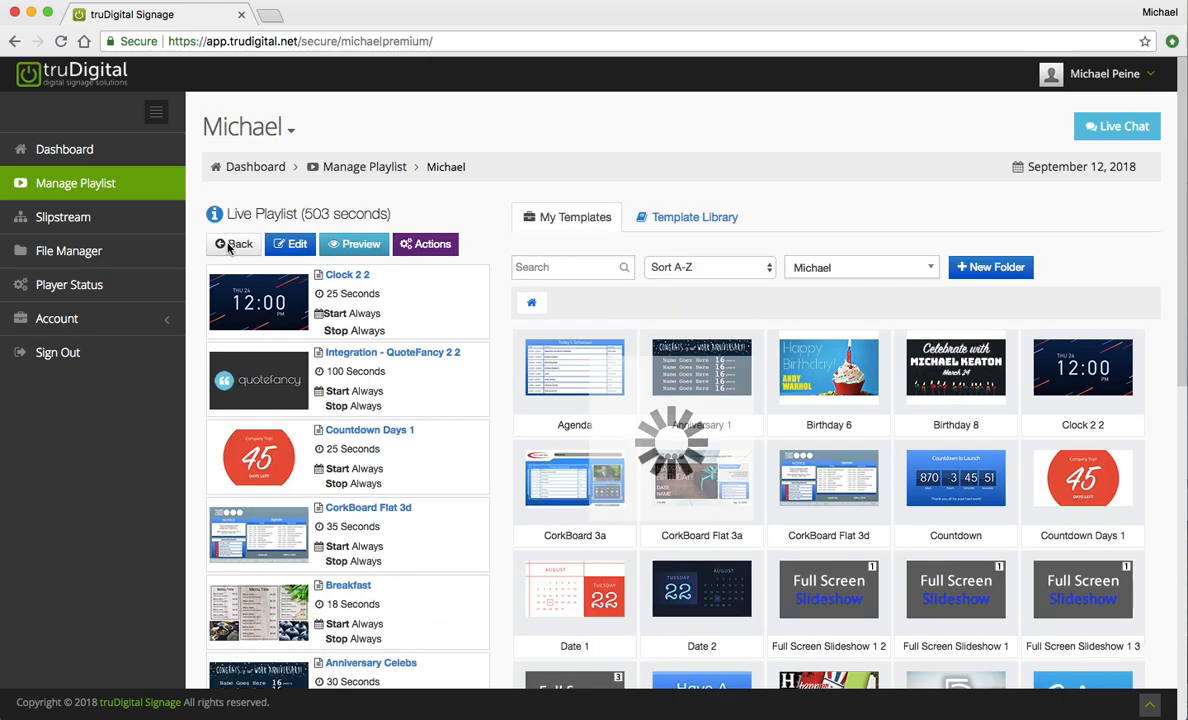